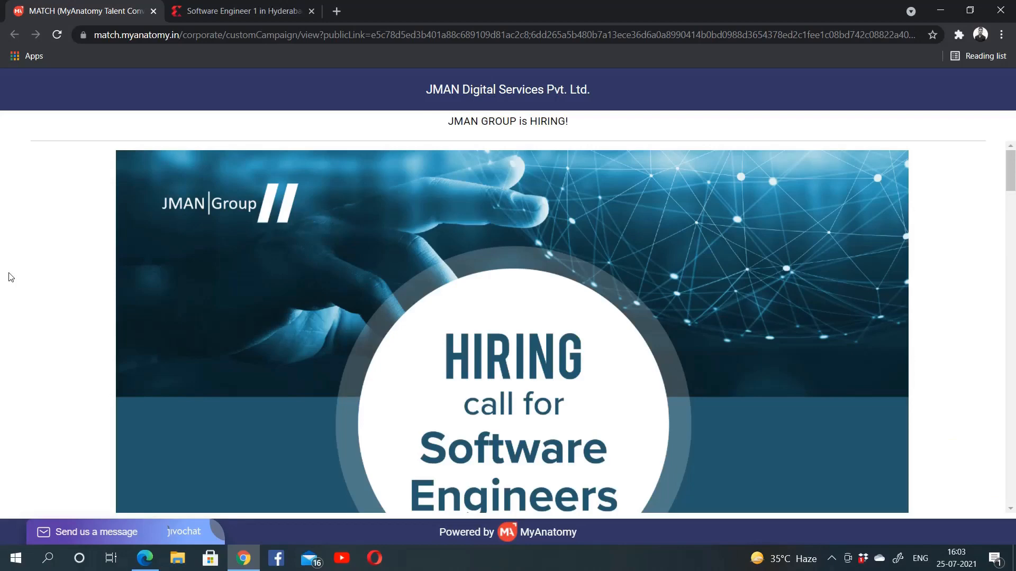
# Scroll to the JMAN job description and highlight the required degrees and CS, IS/IT branches.
pyautogui.click(239, 11)
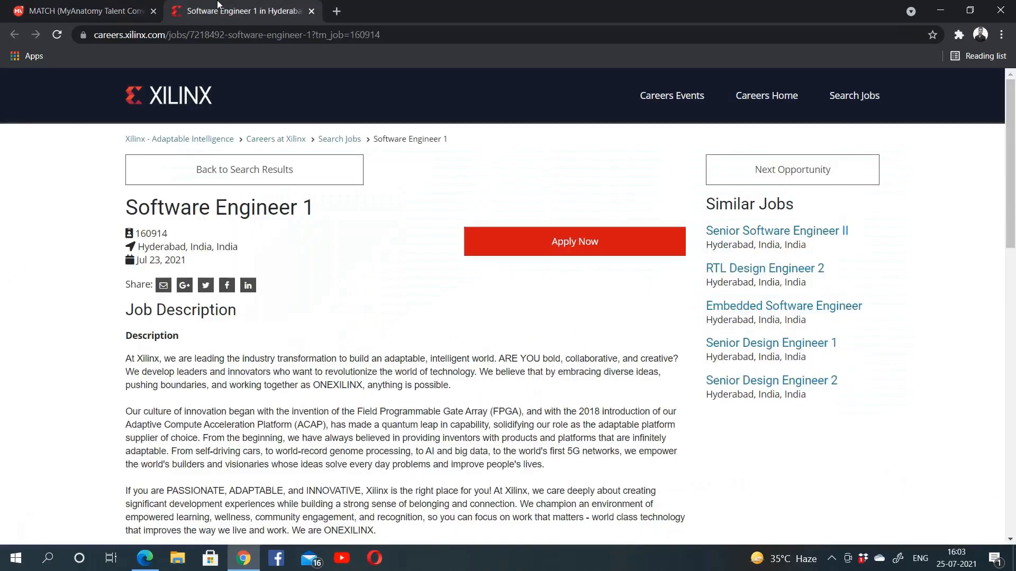
pyautogui.click(78, 11)
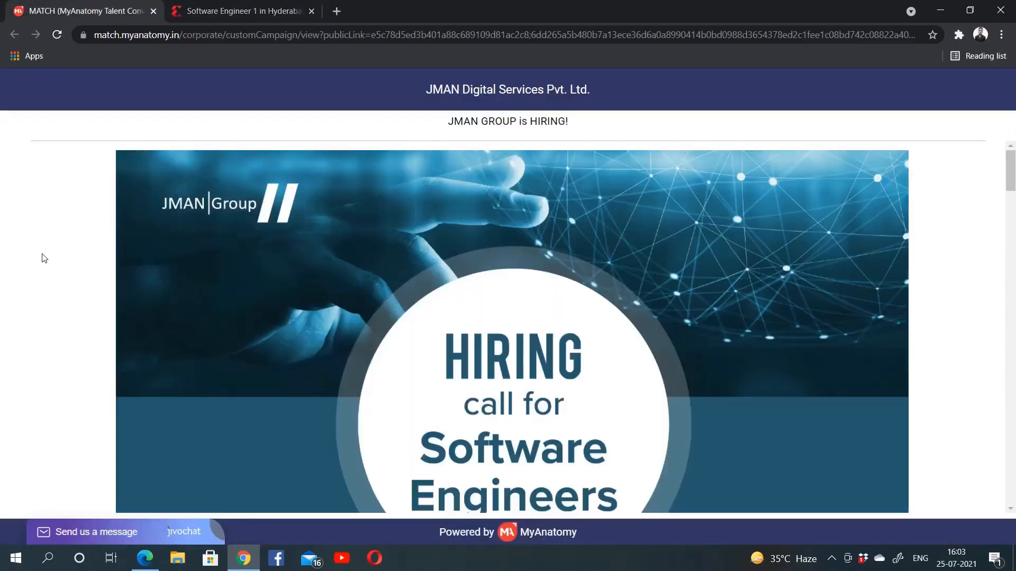
pyautogui.scroll(-3)
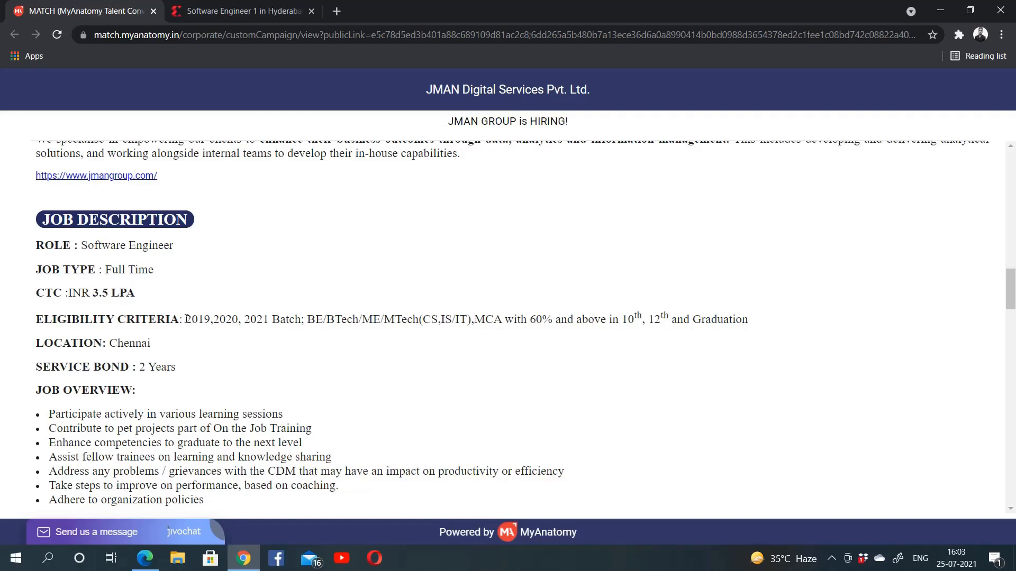
pyautogui.moveTo(185, 319); pyautogui.dragTo(269, 318)
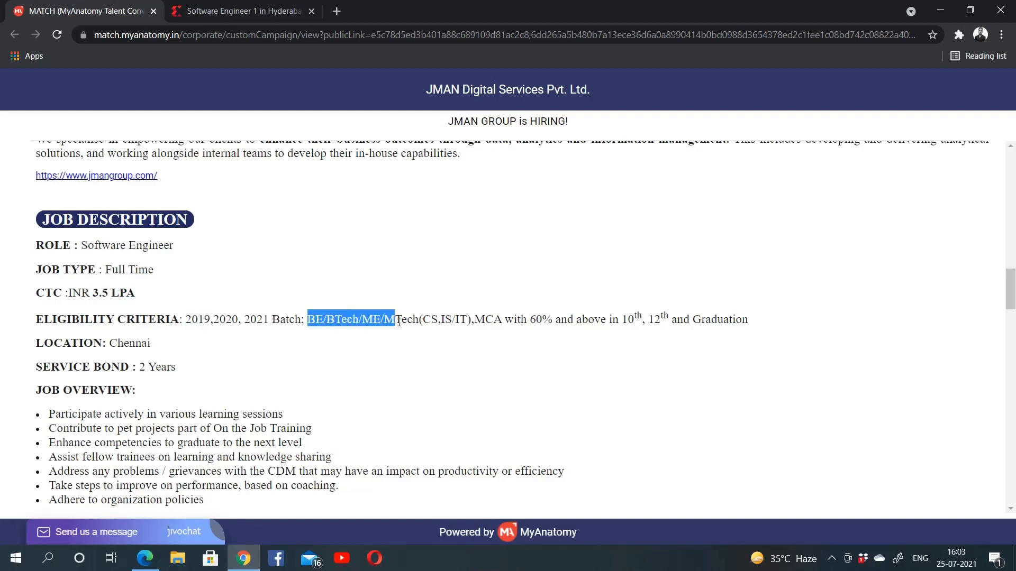
pyautogui.click(420, 348)
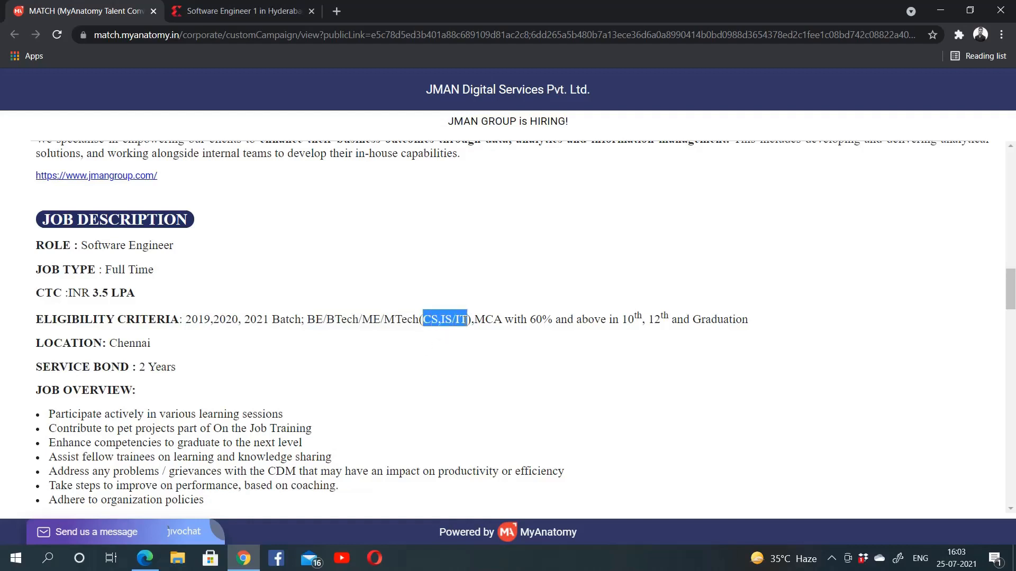
pyautogui.click(531, 320)
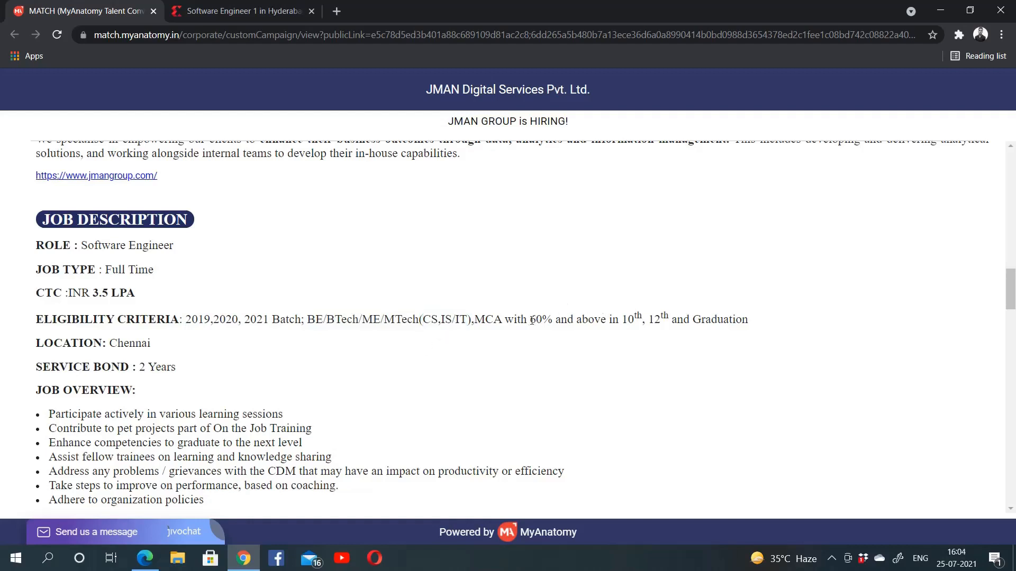
pyautogui.moveTo(529, 320); pyautogui.dragTo(745, 320)
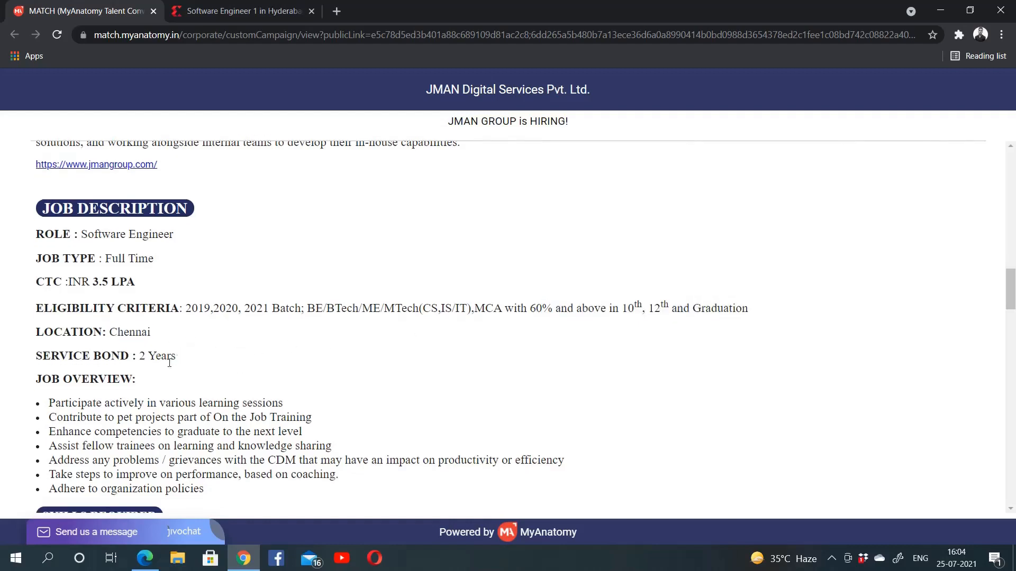
pyautogui.moveTo(157, 355)
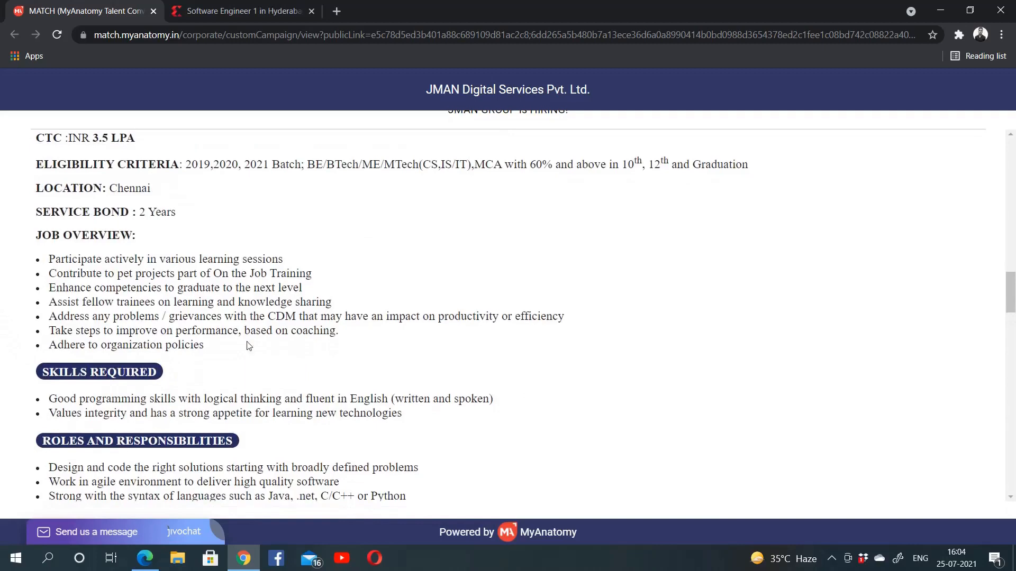
# Highlight the programming, logical thinking and learning-appetite skills, then scroll down to Register Below.
pyautogui.scroll(-3)
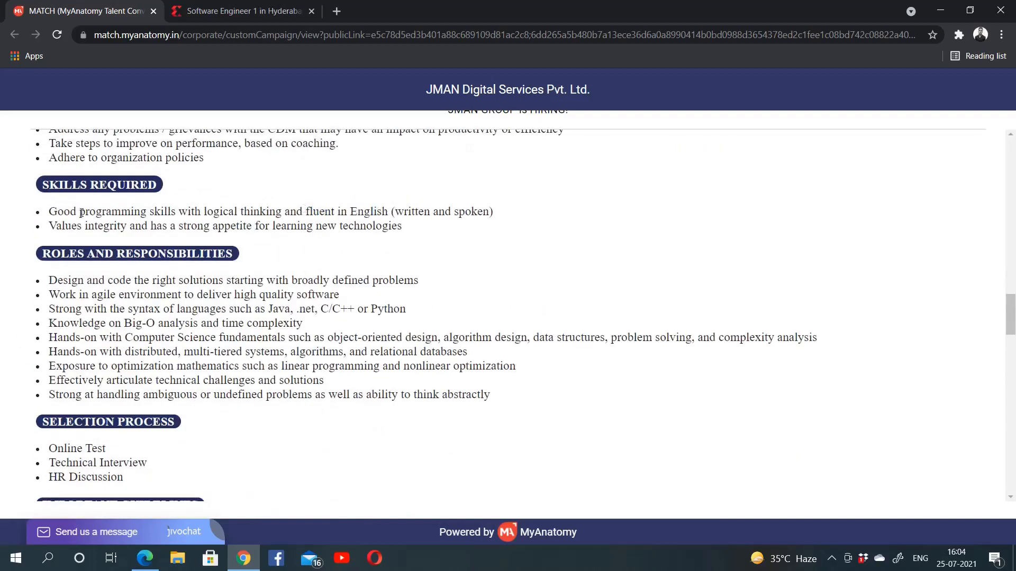
pyautogui.moveTo(79, 211); pyautogui.dragTo(281, 211)
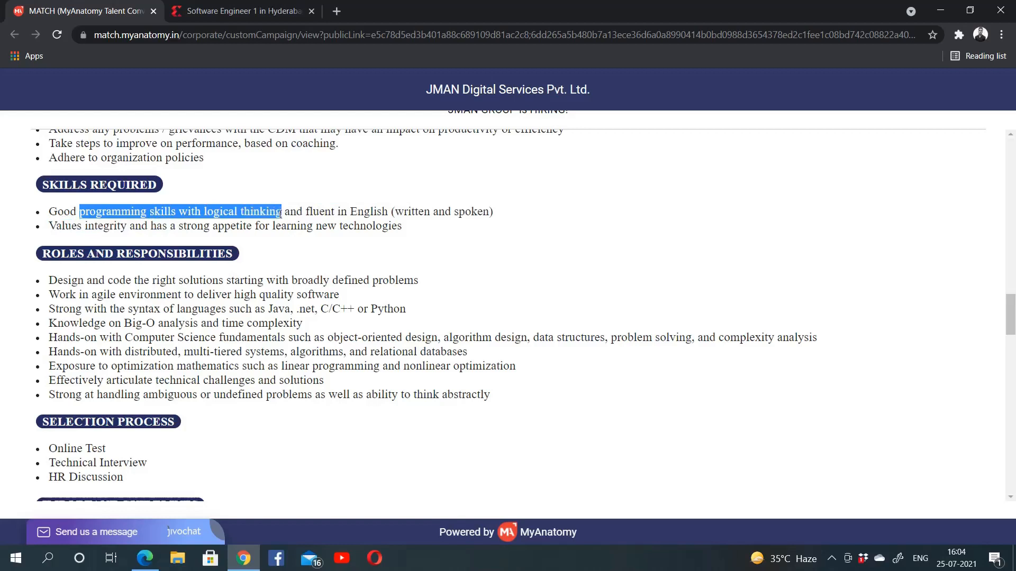
pyautogui.click(238, 239)
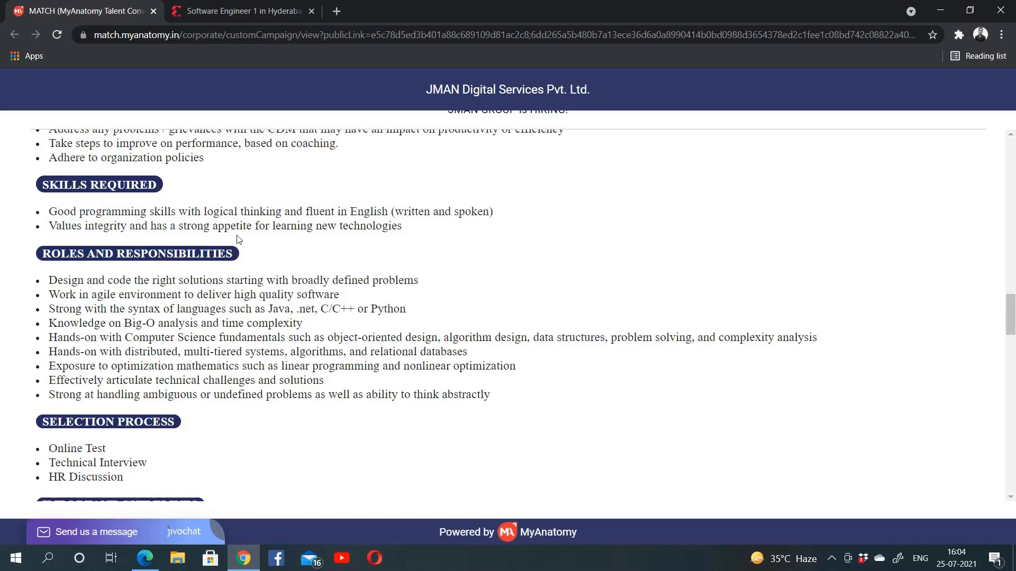
pyautogui.moveTo(186, 226); pyautogui.dragTo(402, 226)
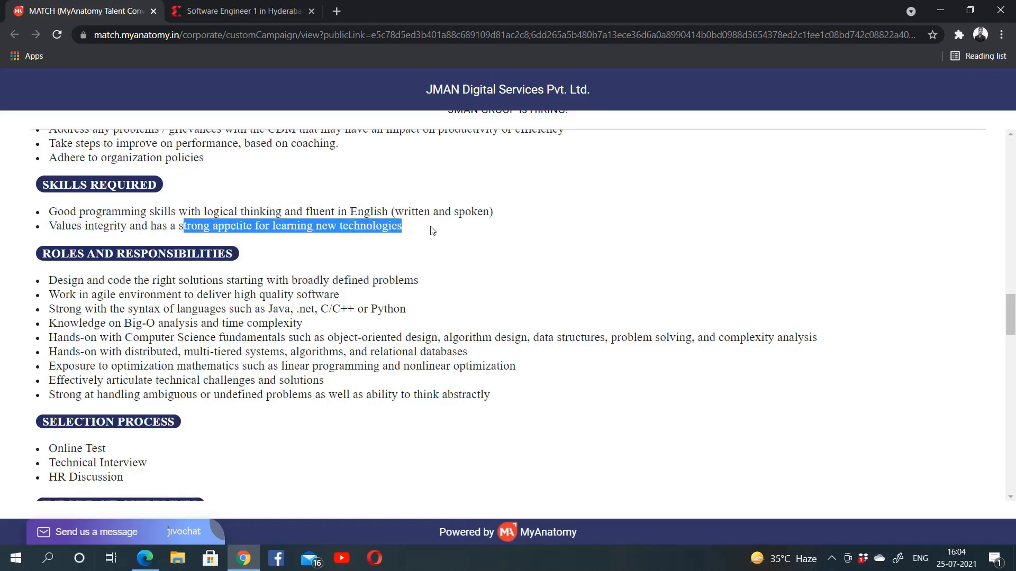
pyautogui.scroll(-3)
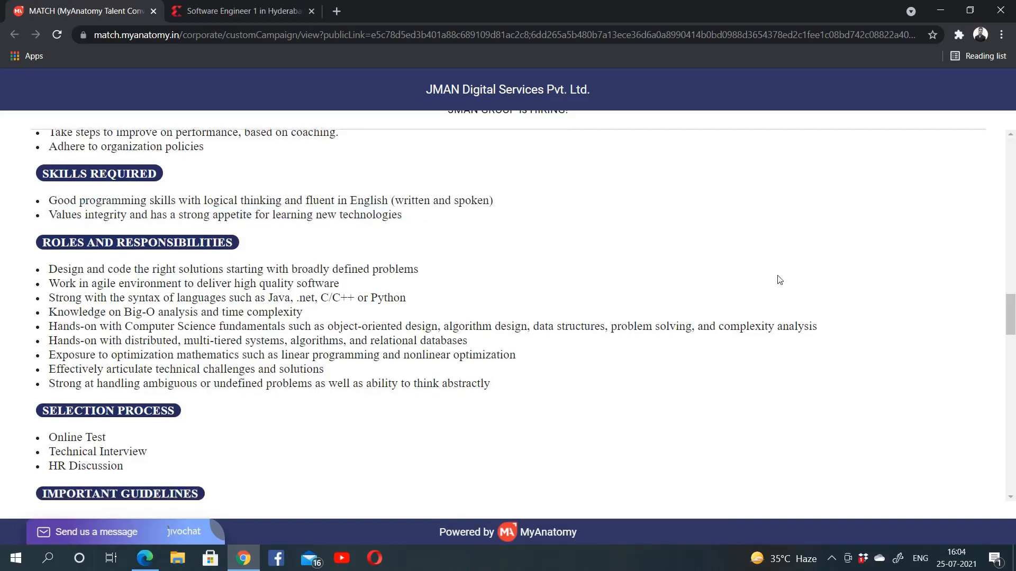
pyautogui.scroll(-3)
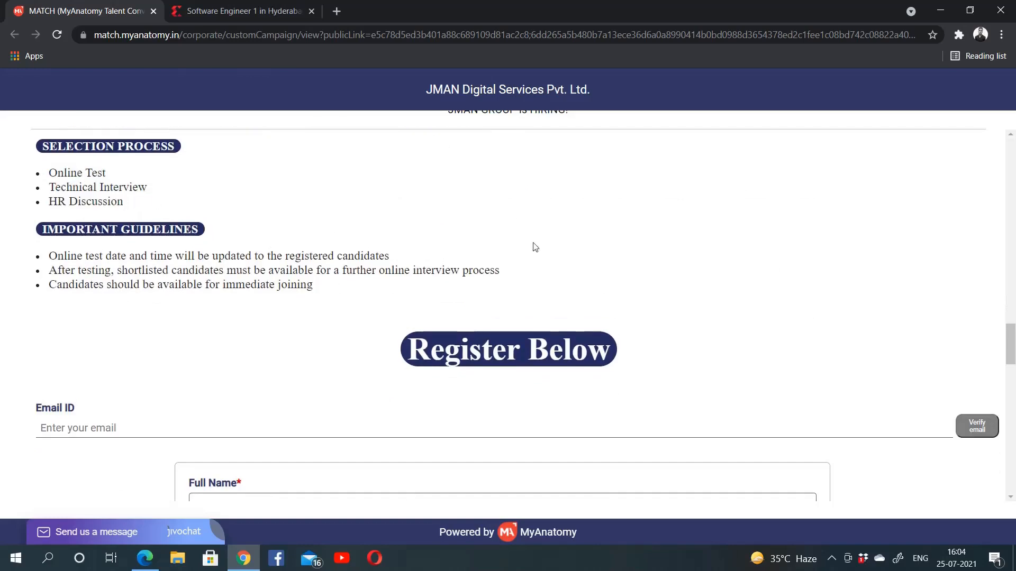
# Scroll through the JMAN registration form's education, experience, joining and relocation questions.
pyautogui.scroll(-3)
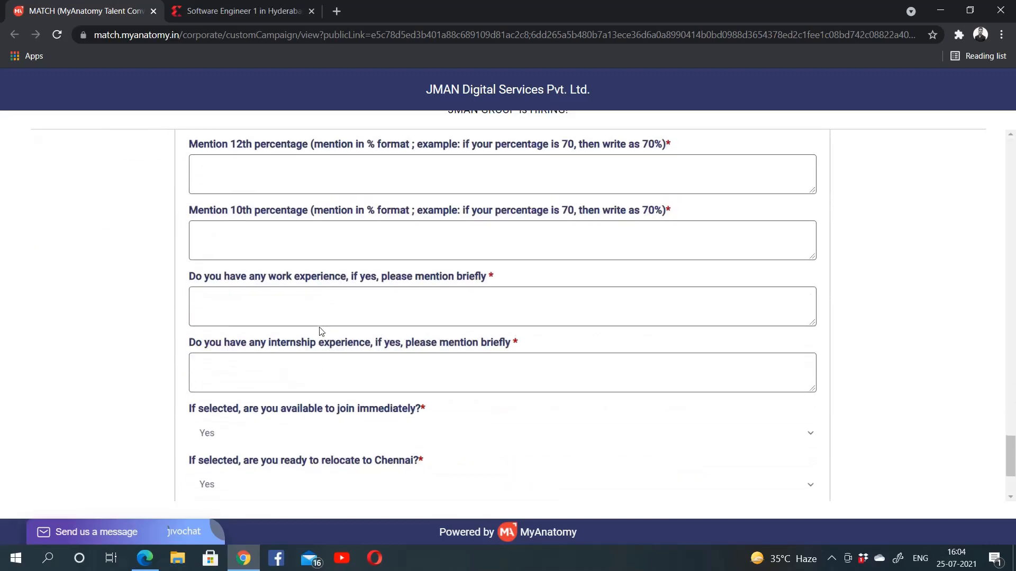
pyautogui.scroll(-3)
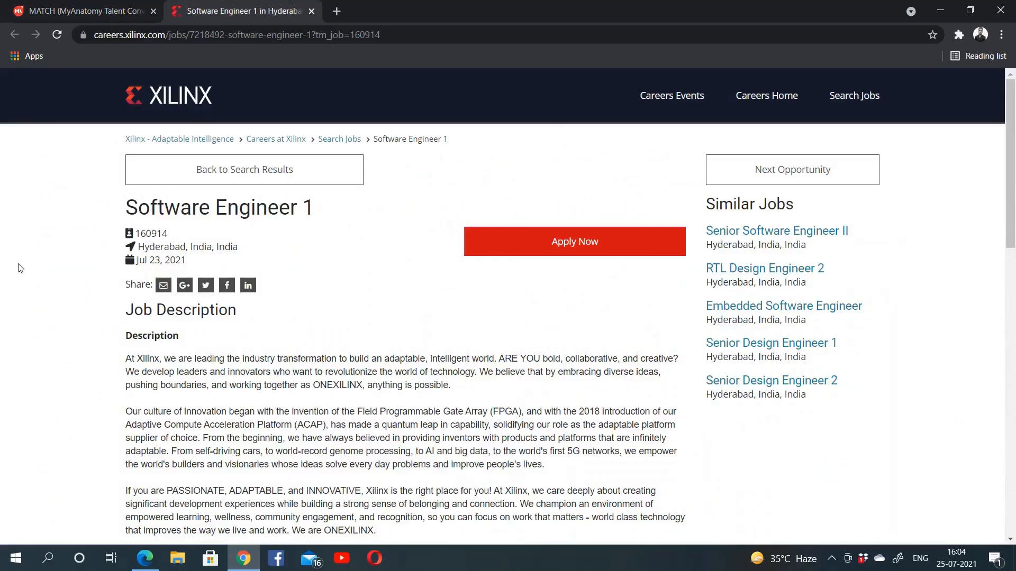
# Highlight the Xilinx BE in CSE/ECE requirement and the computer architecture and programming skills.
pyautogui.moveTo(125, 207); pyautogui.dragTo(271, 208)
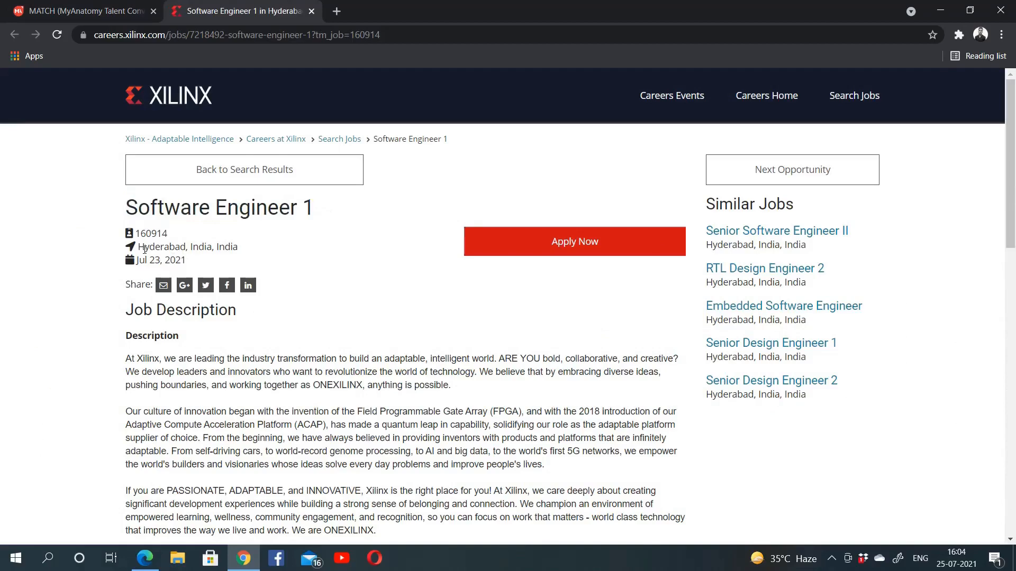
pyautogui.scroll(-3)
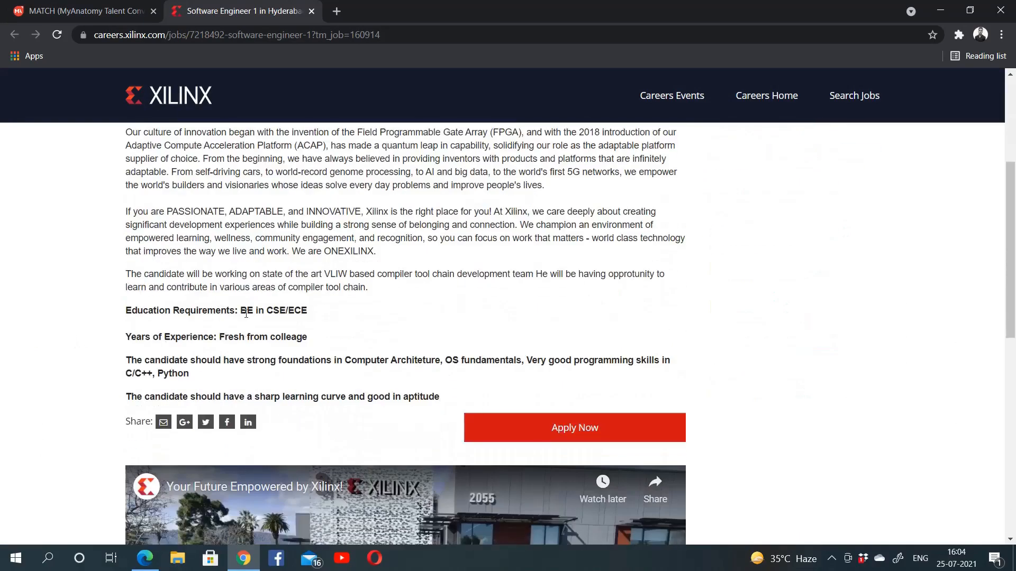
pyautogui.doubleClick(242, 310)
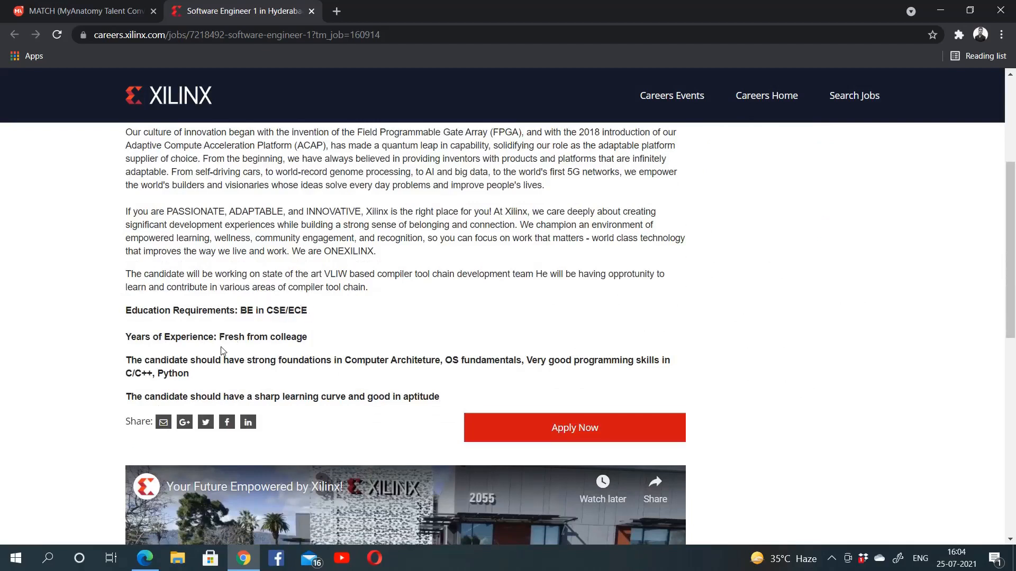
pyautogui.moveTo(220, 337); pyautogui.dragTo(290, 337)
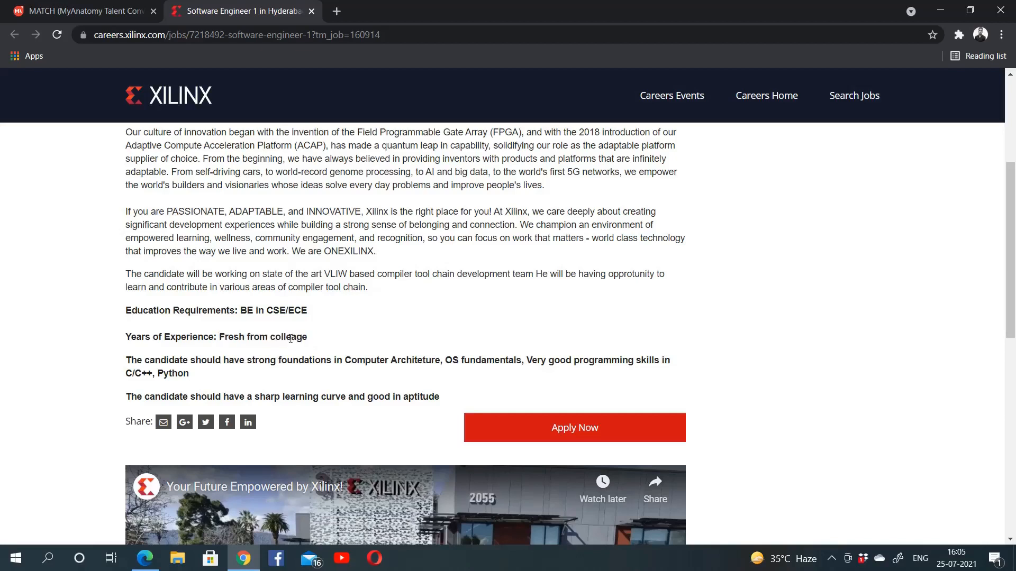
pyautogui.moveTo(343, 359)
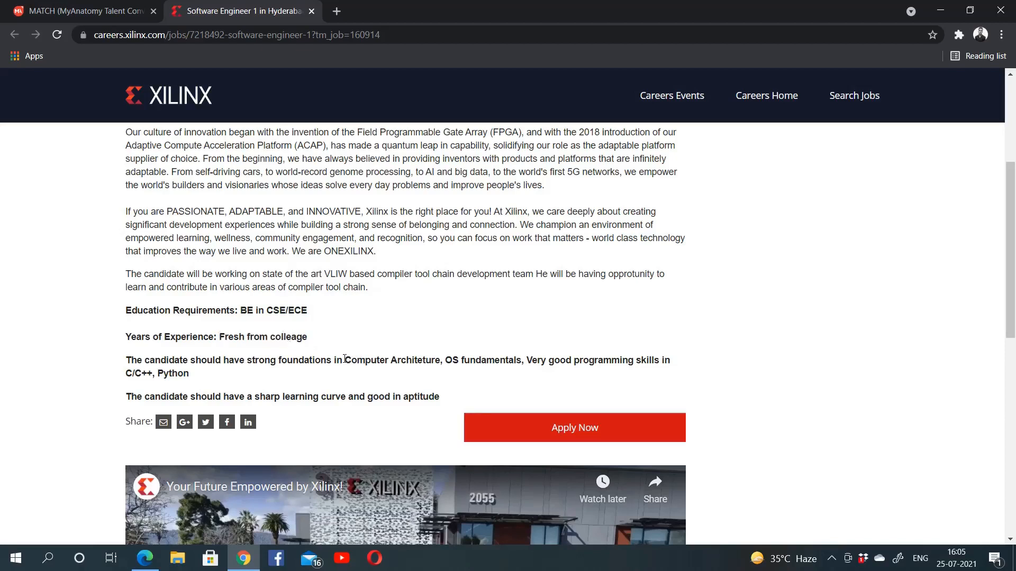
pyautogui.moveTo(346, 360); pyautogui.dragTo(522, 360)
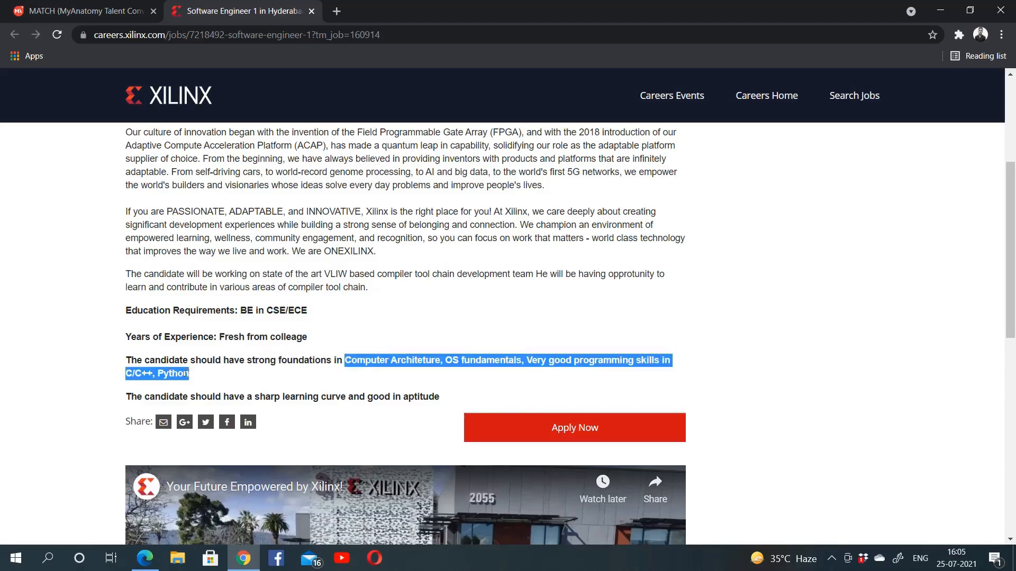
pyautogui.scroll(-3)
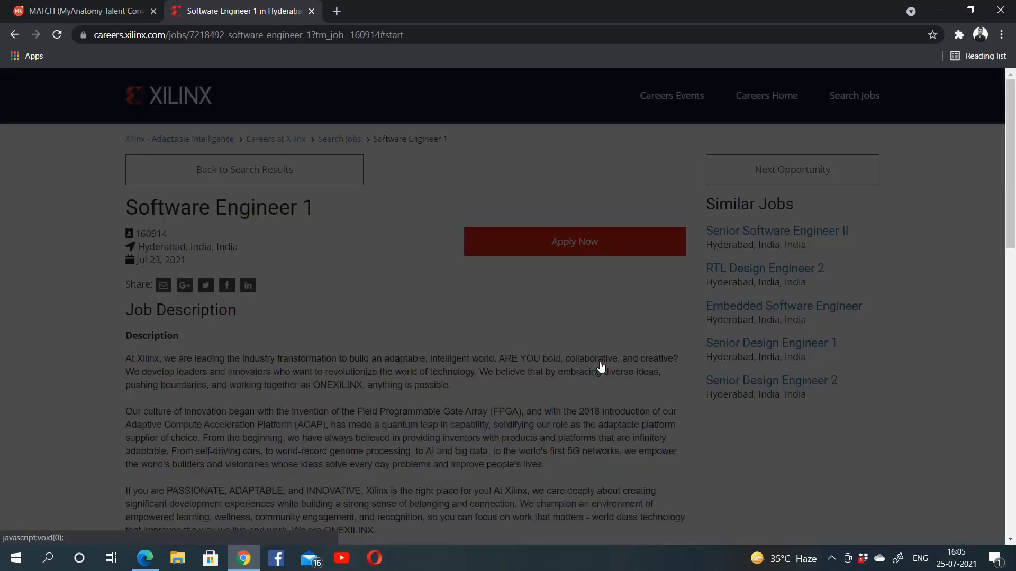
# Acknowledge the Xilinx candidate privacy notice and scroll to the resume upload options.
pyautogui.click(574, 242)
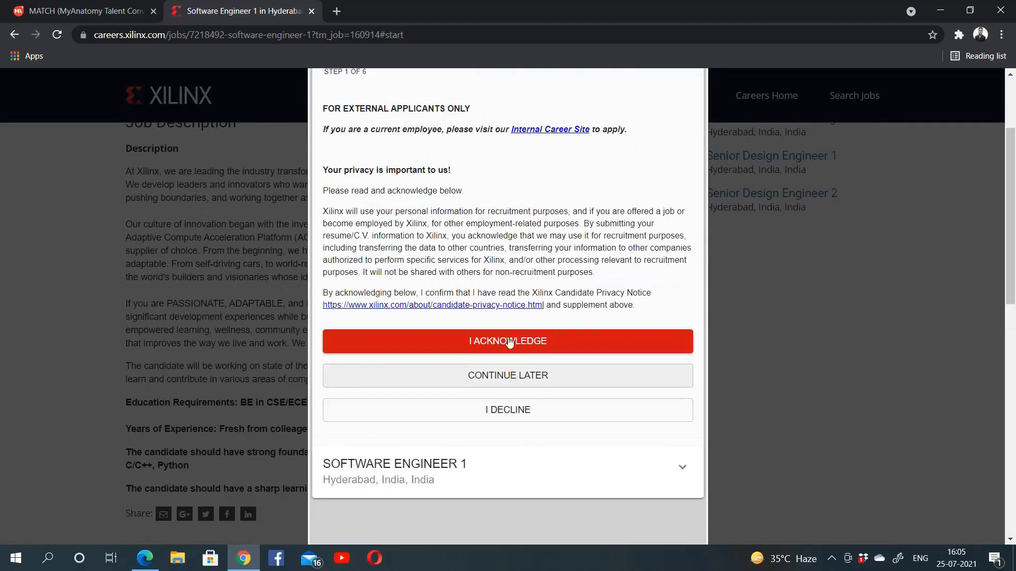
pyautogui.click(508, 341)
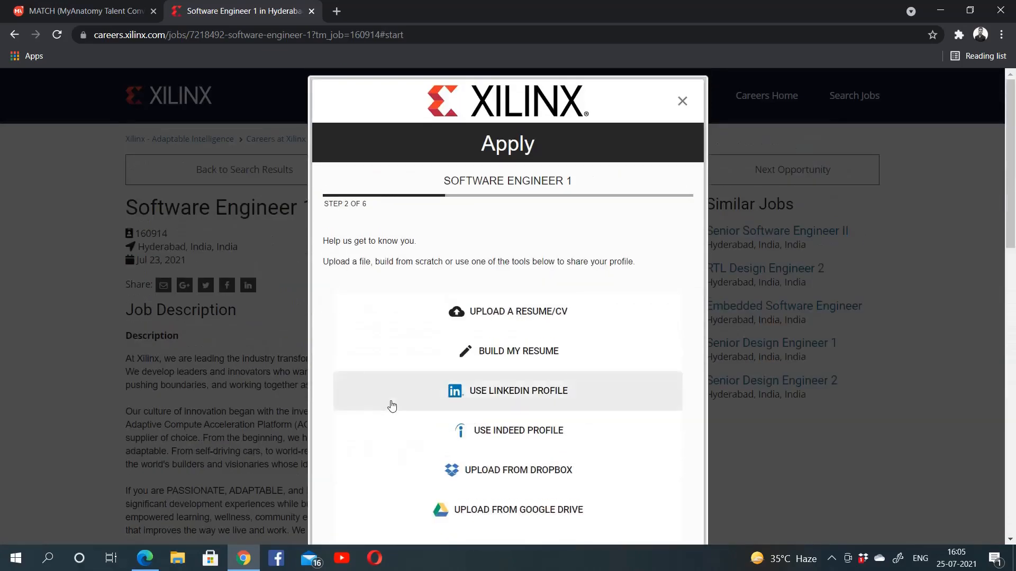
pyautogui.scroll(-3)
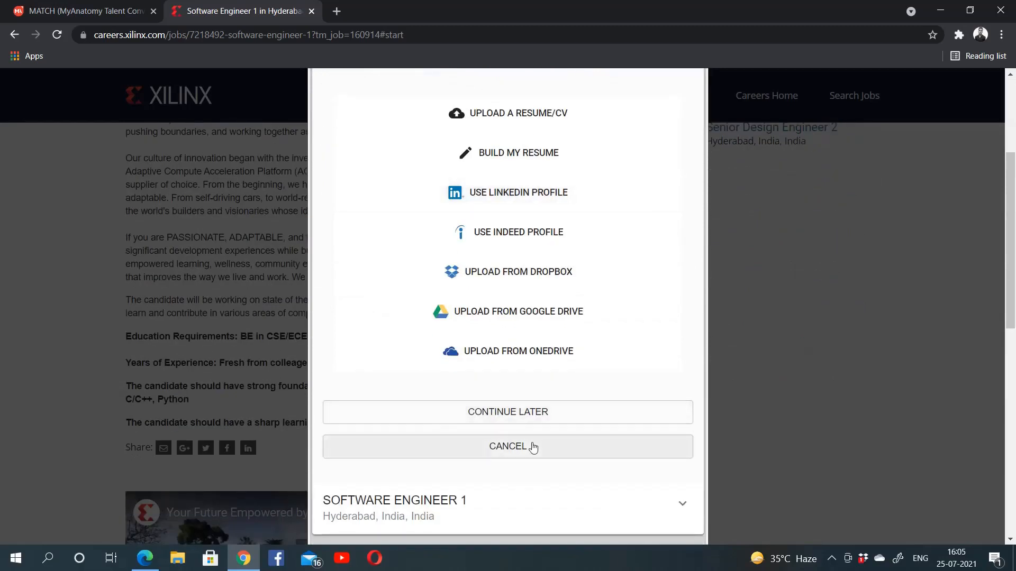